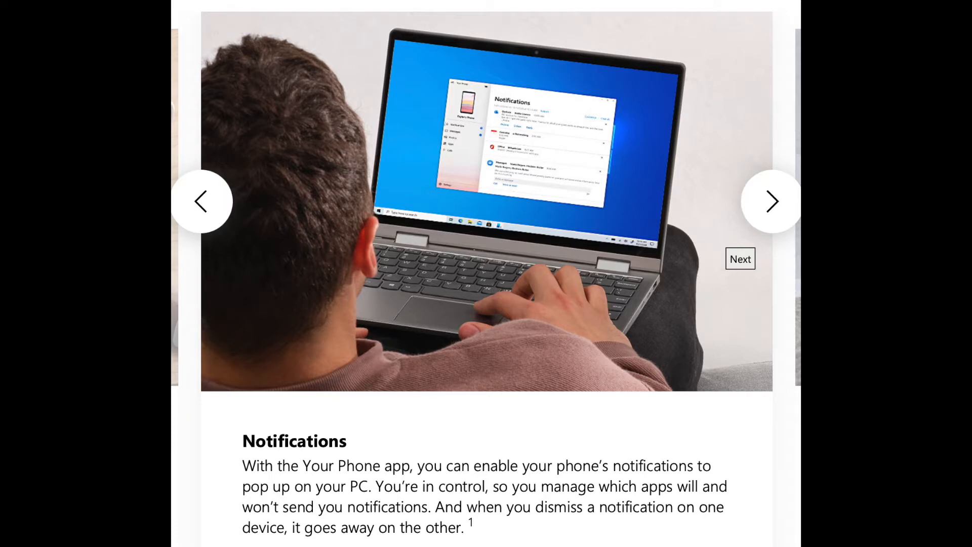
Advance the feature carousel through the Notifications, Messages and Calls slides
{"action": "left_click", "coordinate": [771, 200]}
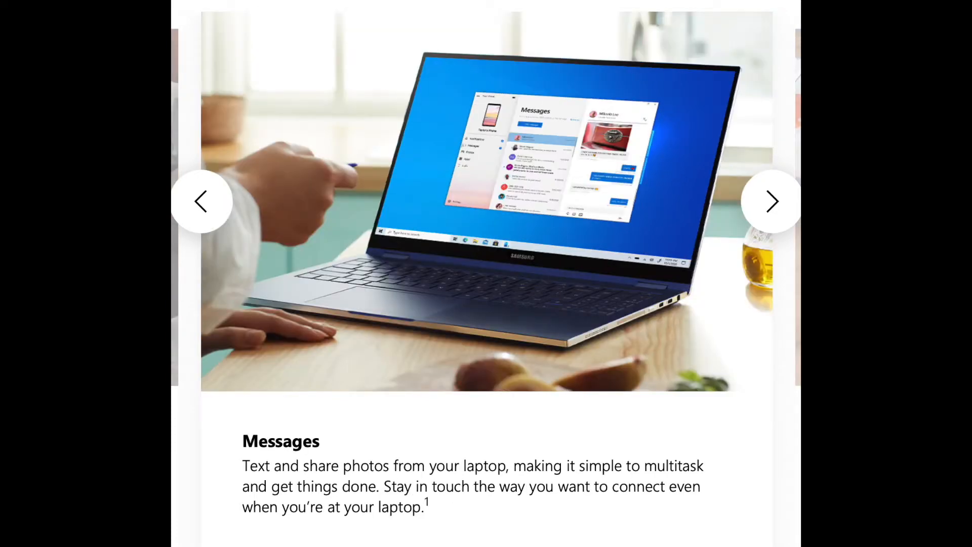
{"action": "left_click", "coordinate": [771, 201]}
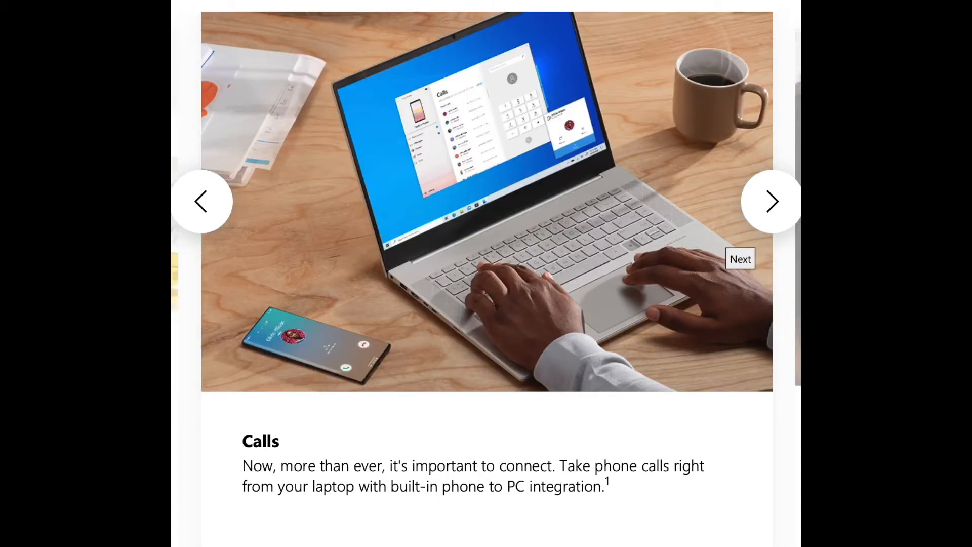
{"action": "left_click", "coordinate": [772, 200]}
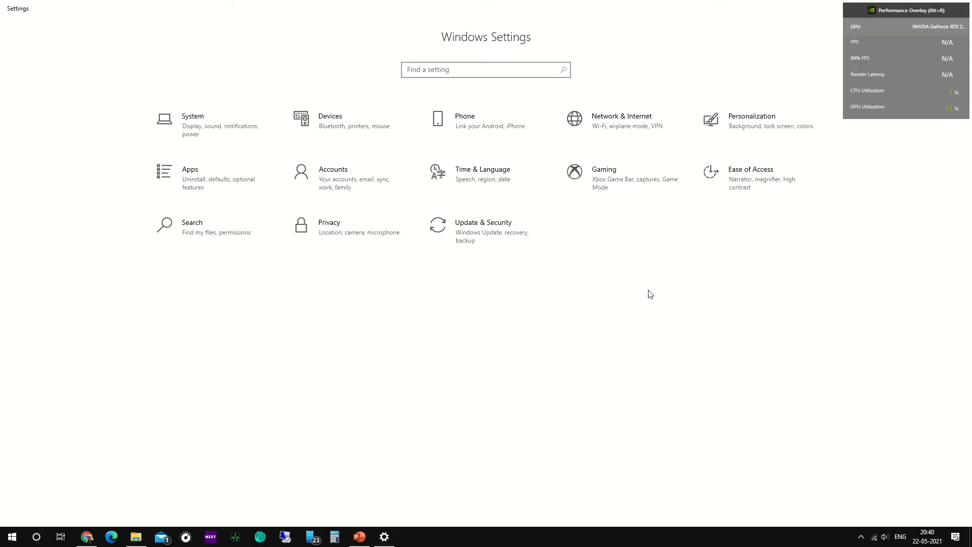
{"action": "mouse_move", "coordinate": [576, 310]}
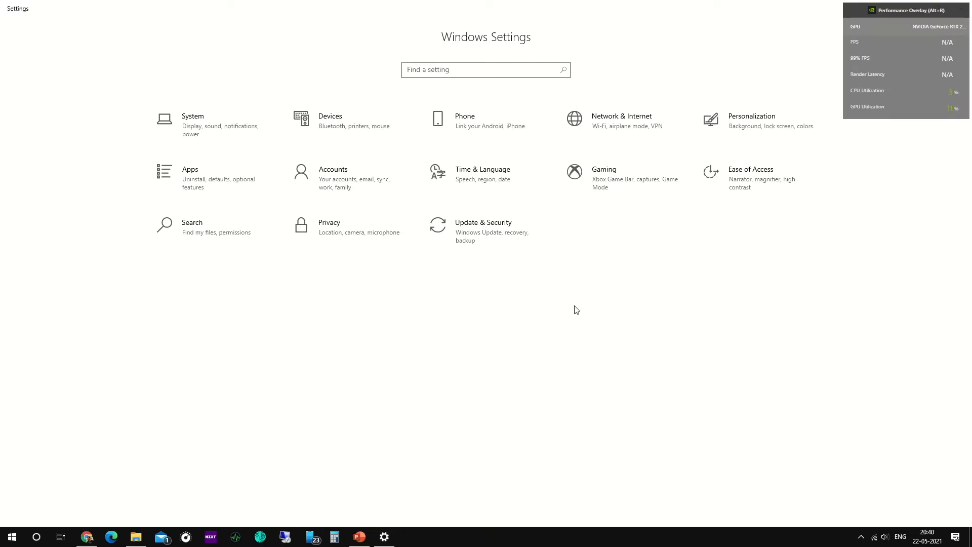
Bring up Windows Settings (Win+I) and go to the Phone category
{"action": "key", "text": "Win+i"}
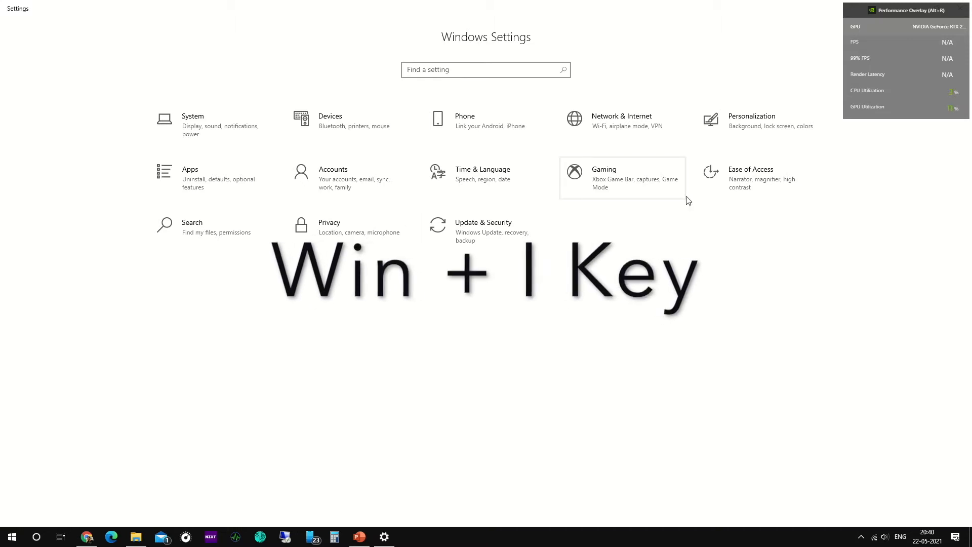
{"action": "mouse_move", "coordinate": [497, 134]}
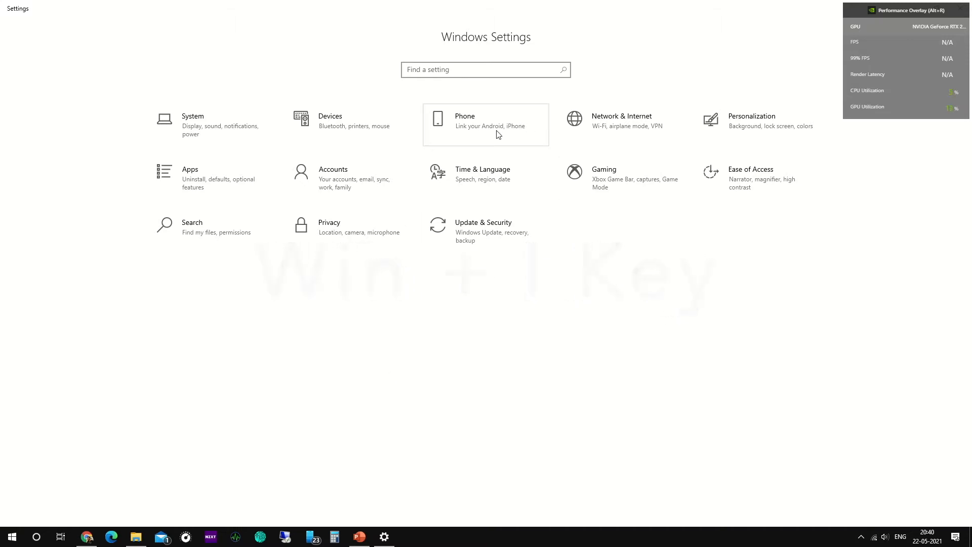
{"action": "left_click", "coordinate": [485, 124]}
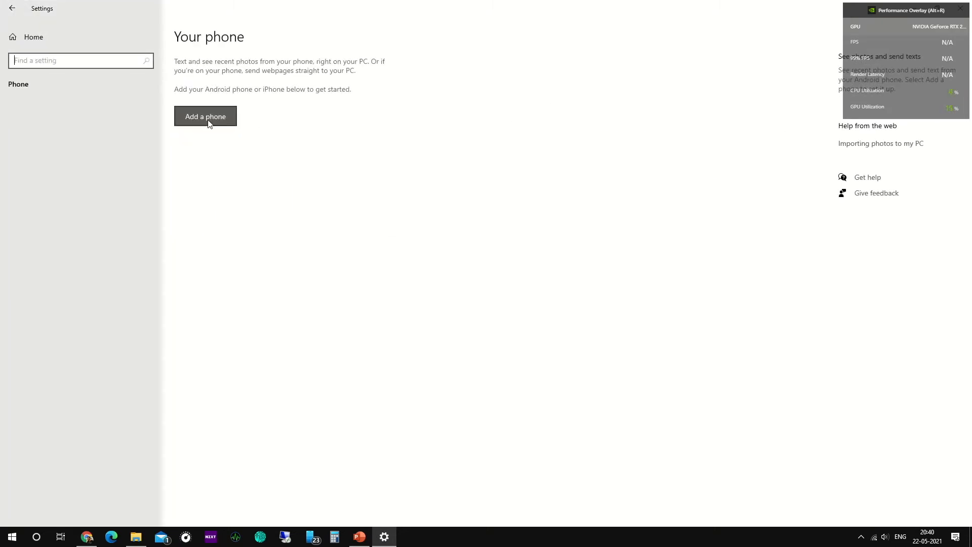
{"action": "left_click", "coordinate": [206, 116]}
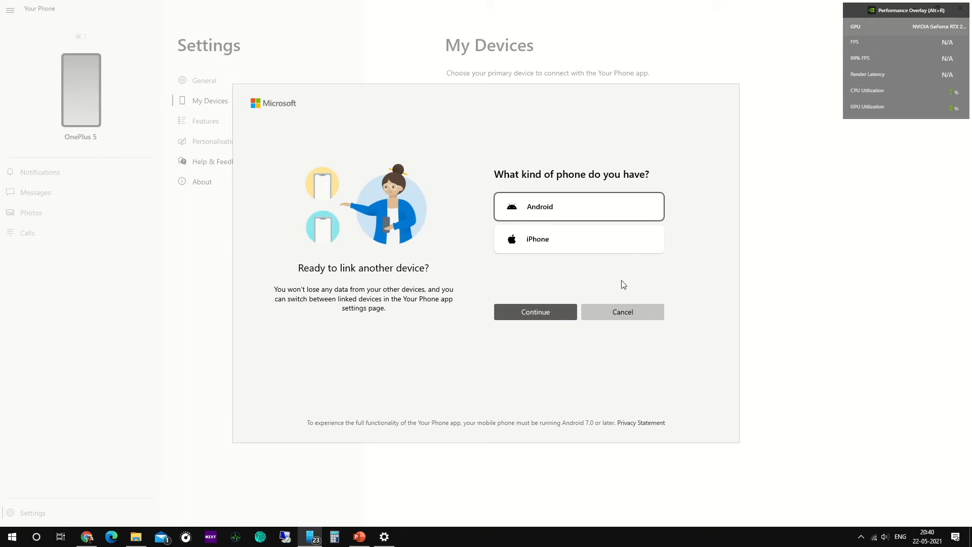
{"action": "mouse_move", "coordinate": [649, 209]}
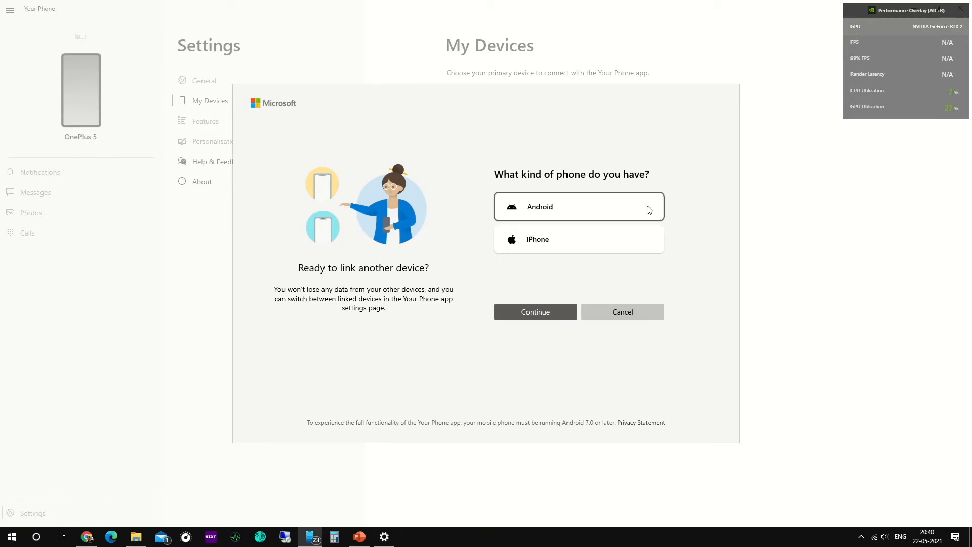
{"action": "mouse_move", "coordinate": [606, 213]}
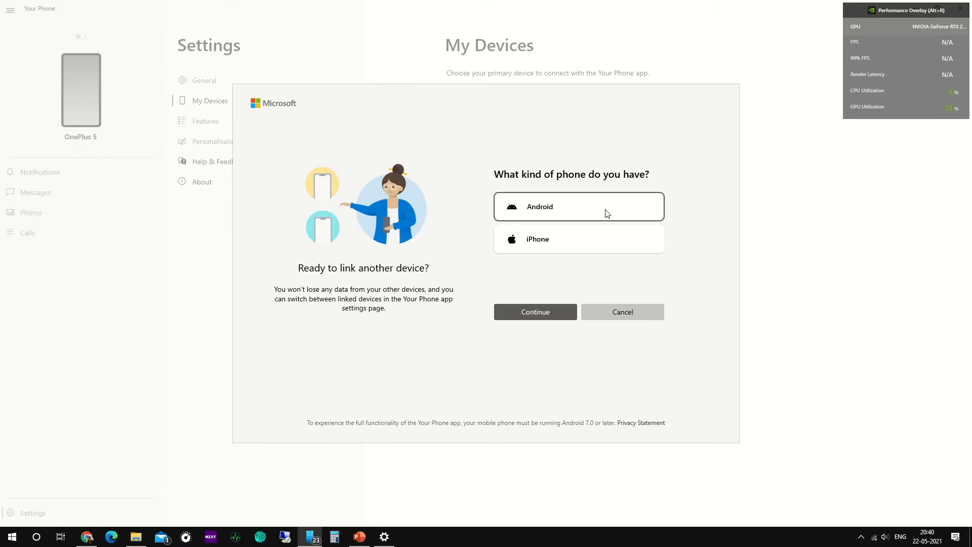
{"action": "left_click", "coordinate": [535, 311]}
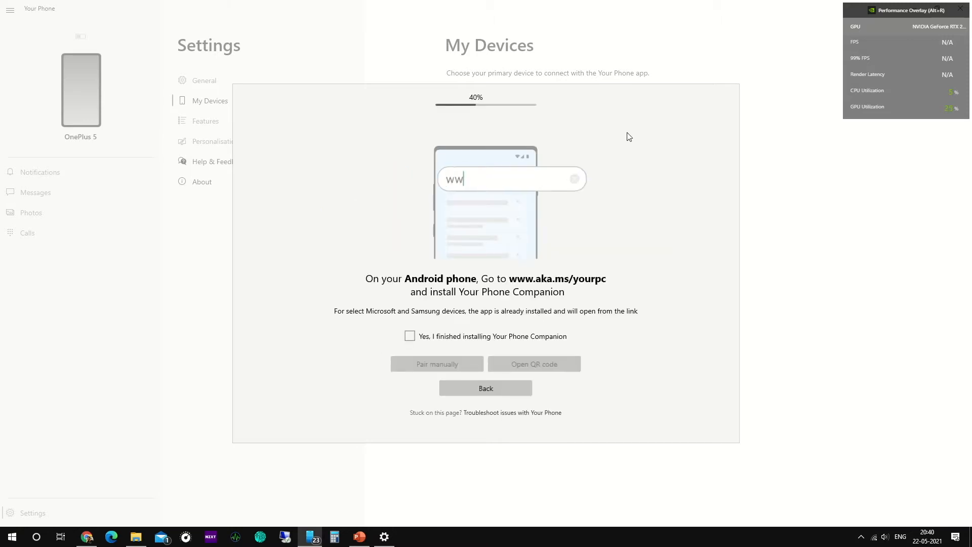
{"action": "type", "text": "www.aka.ms/yourpc"}
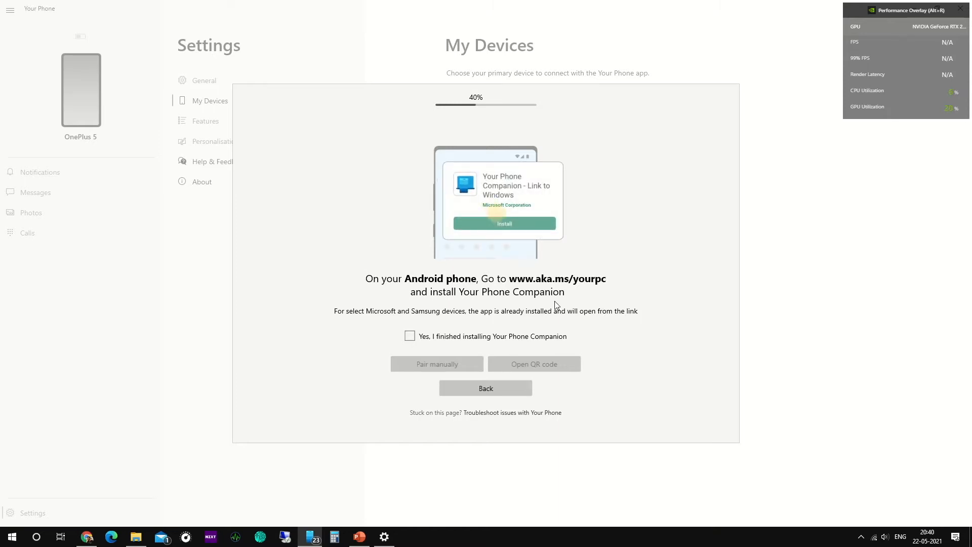
{"action": "left_click", "coordinate": [409, 335]}
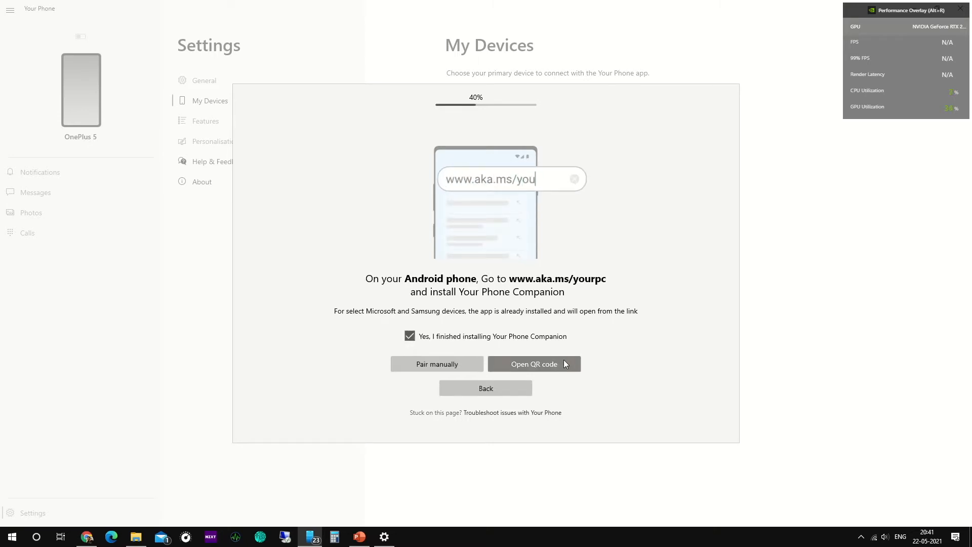
Show the Microsoft sign-in dialog with the pairing QR code
{"action": "left_click", "coordinate": [534, 364]}
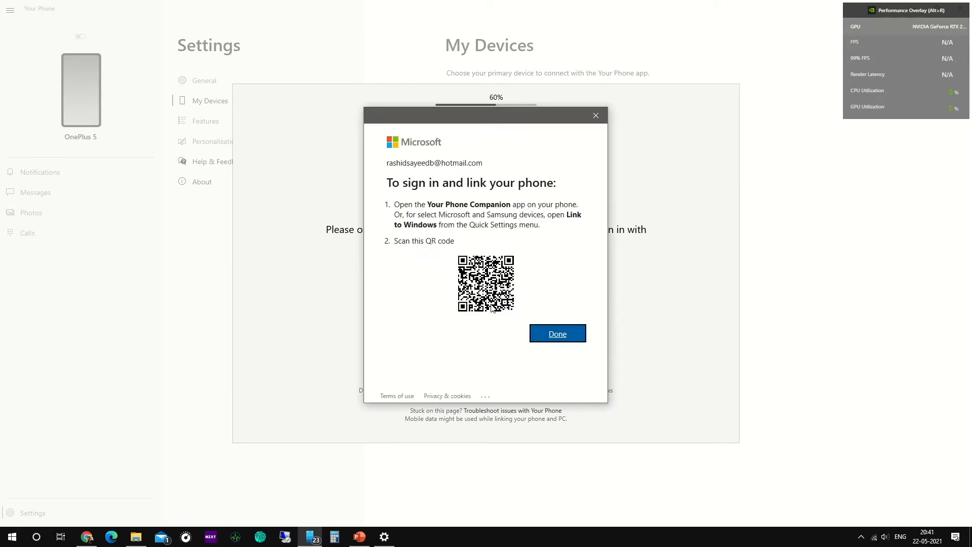
{"action": "mouse_move", "coordinate": [530, 319]}
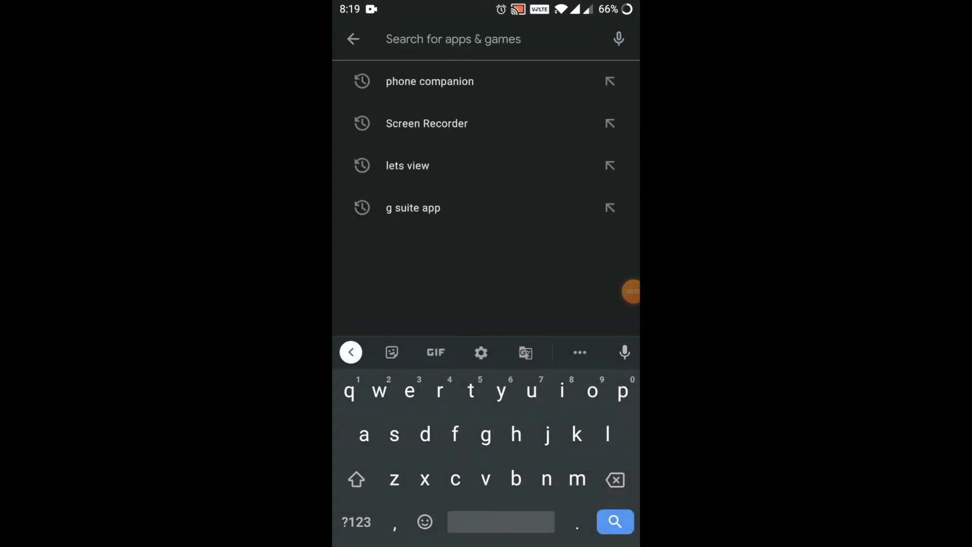
Get Your Phone Companion from the Play Store, start linking phone and PC, and reach the QR scan step
{"action": "left_click", "coordinate": [429, 81]}
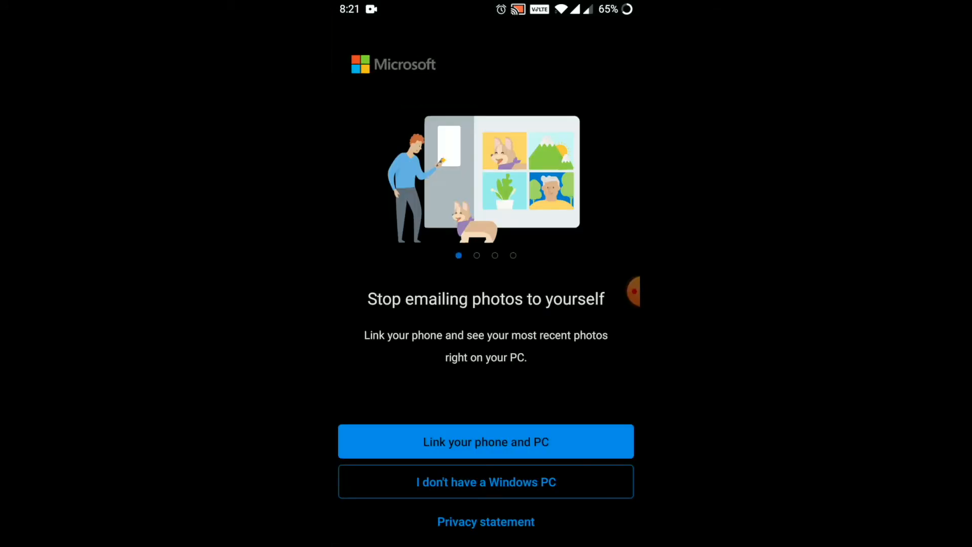
{"action": "left_click", "coordinate": [485, 440]}
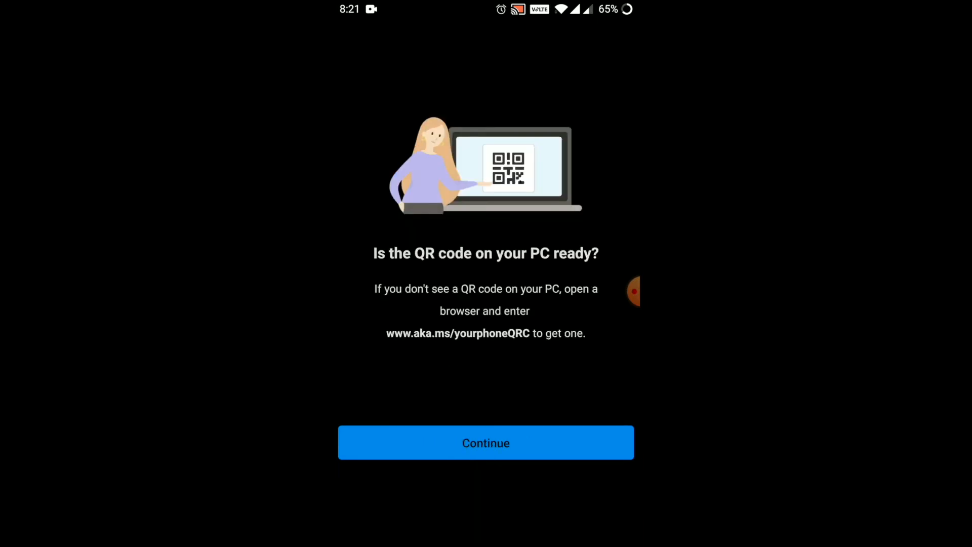
{"action": "left_click", "coordinate": [485, 442]}
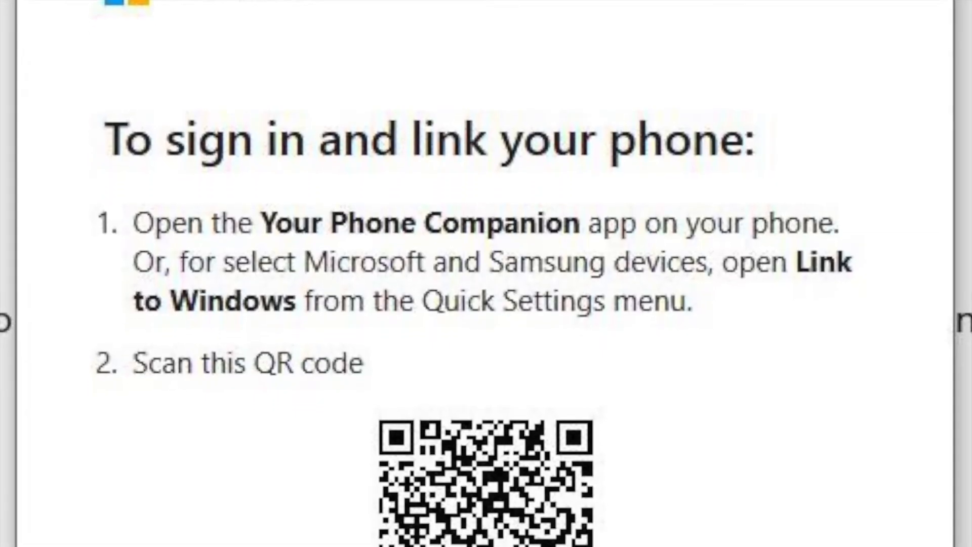
{"action": "scroll", "scroll_direction": "down", "scroll_amount": 3}
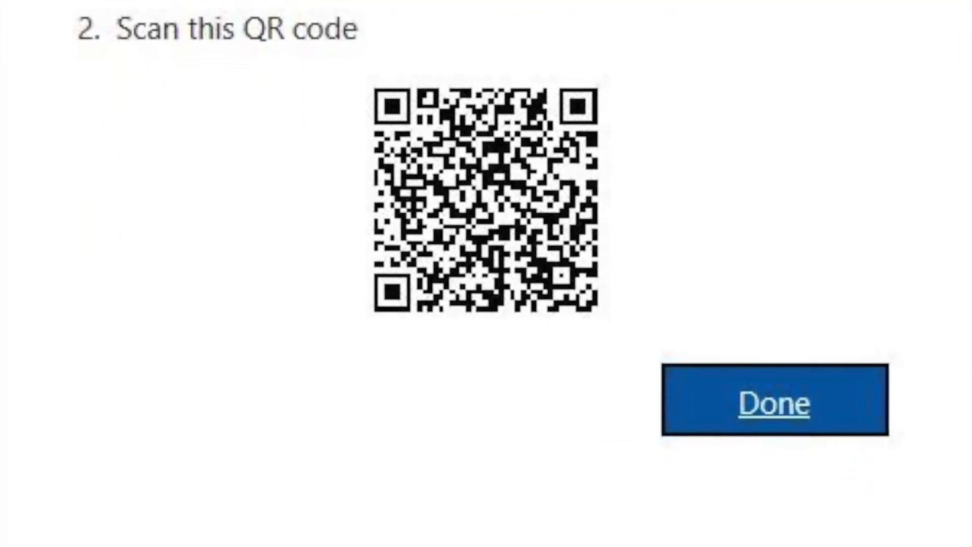
Grant the companion app access to contacts, phone calls and photos, media and files
{"action": "left_click", "coordinate": [771, 402]}
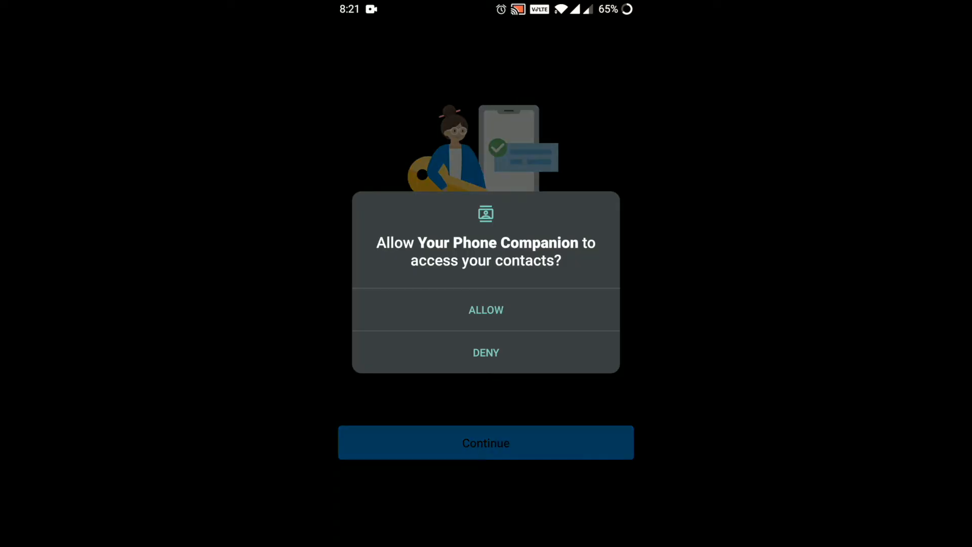
{"action": "left_click", "coordinate": [485, 310]}
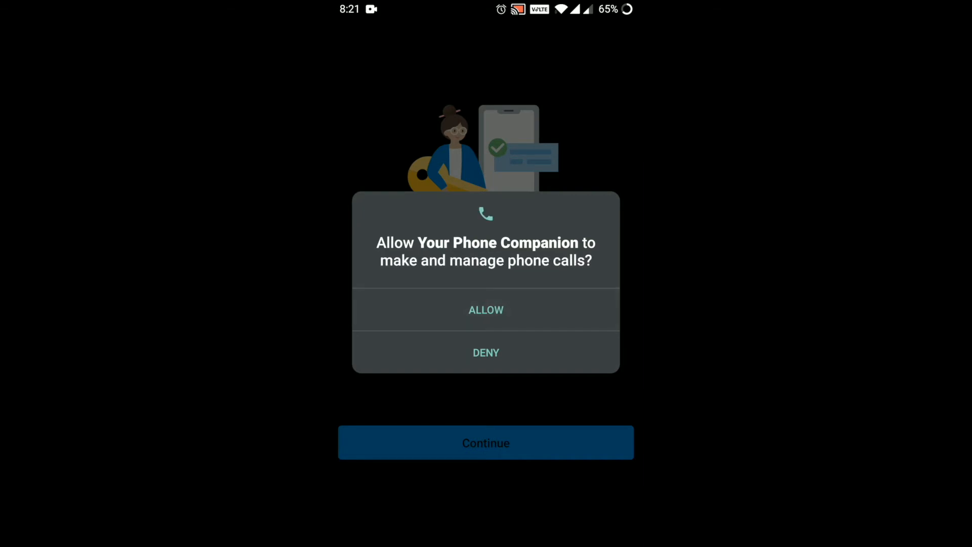
{"action": "left_click", "coordinate": [485, 309]}
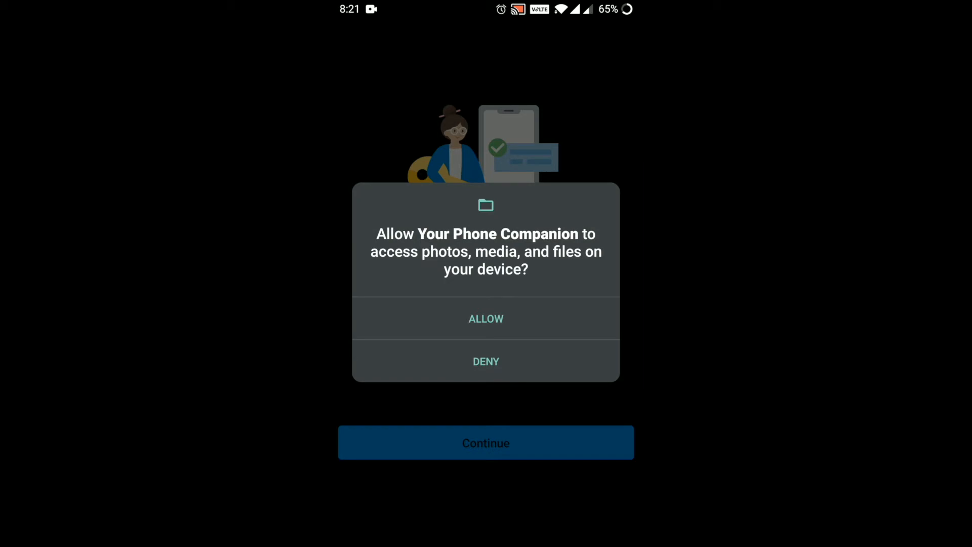
{"action": "left_click", "coordinate": [485, 319]}
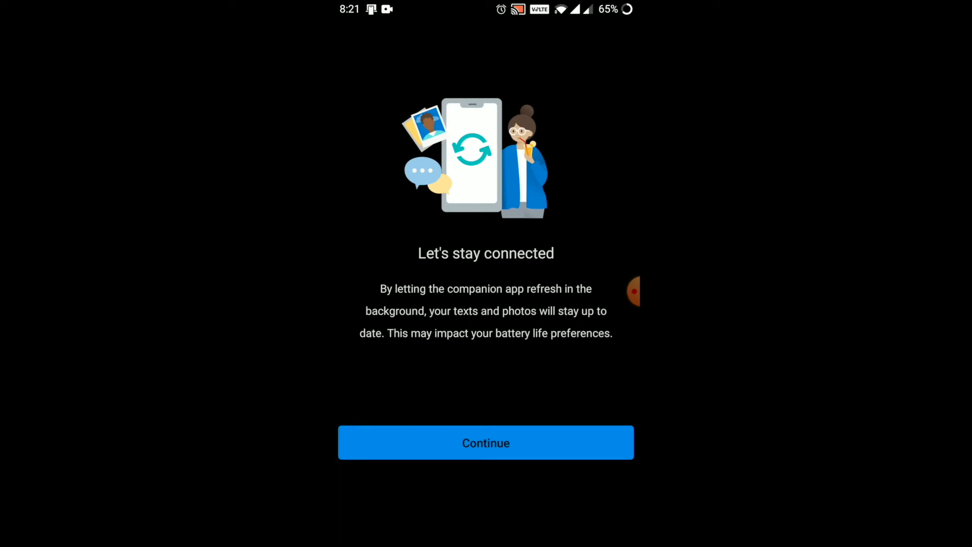
Continue past the stay-connected notice and finish the wizard so OnePlus 5 appears as default device
{"action": "left_click", "coordinate": [485, 443]}
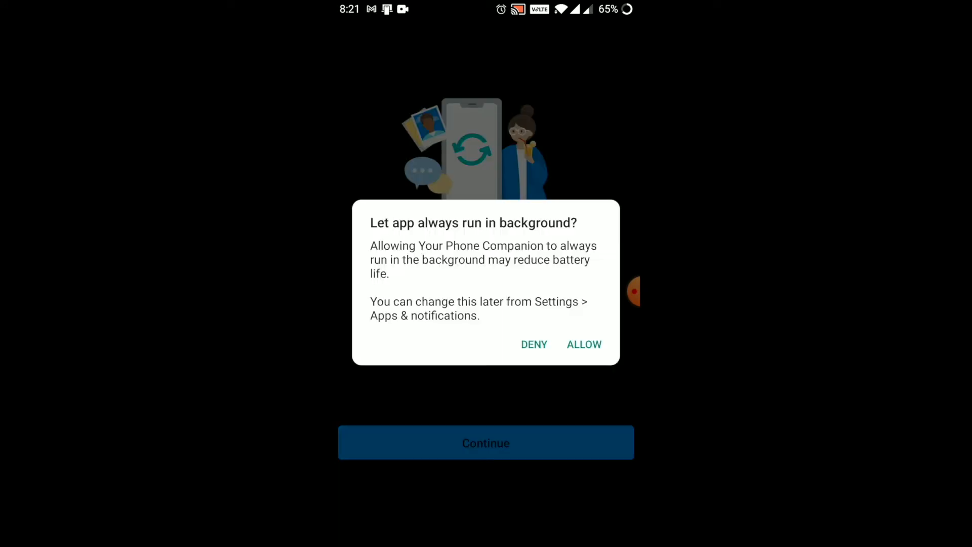
{"action": "left_click", "coordinate": [584, 344]}
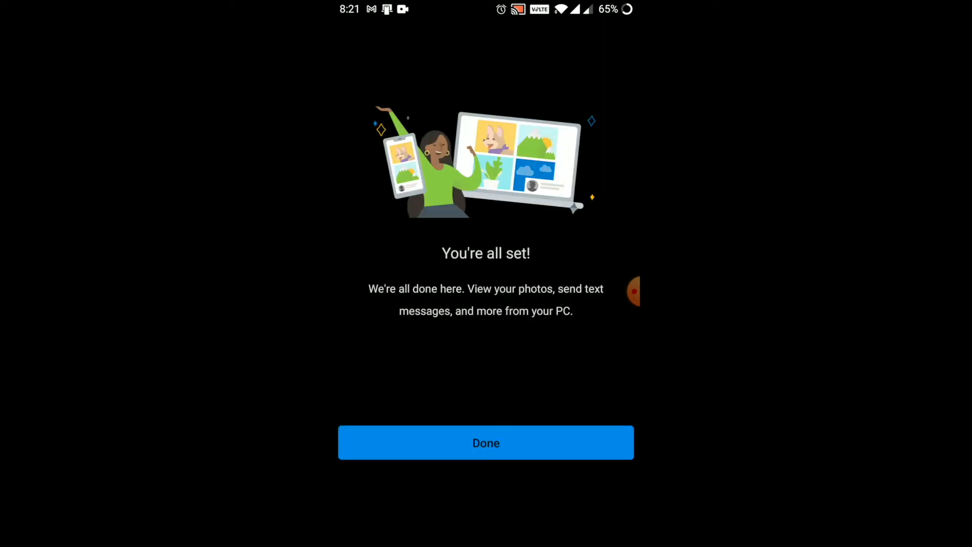
{"action": "left_click", "coordinate": [485, 443]}
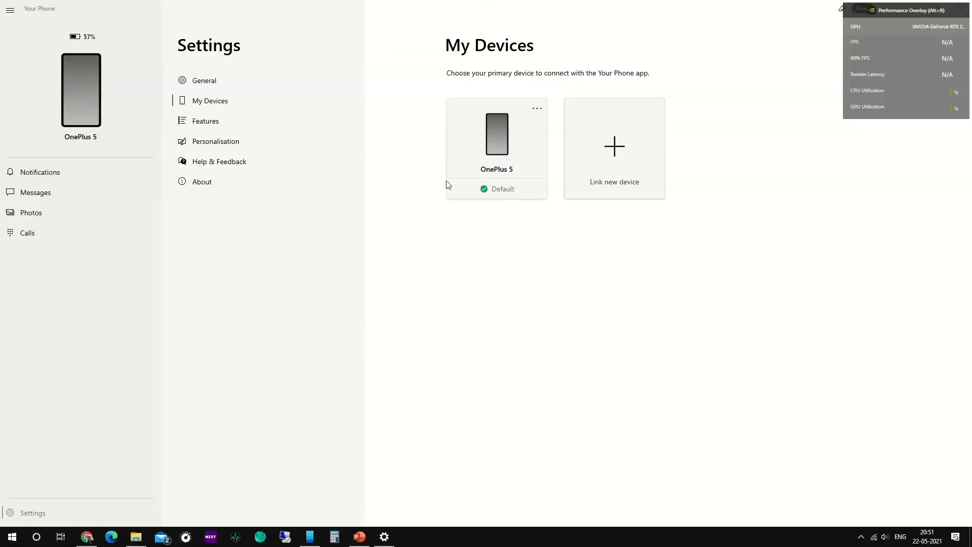
{"action": "mouse_move", "coordinate": [440, 192]}
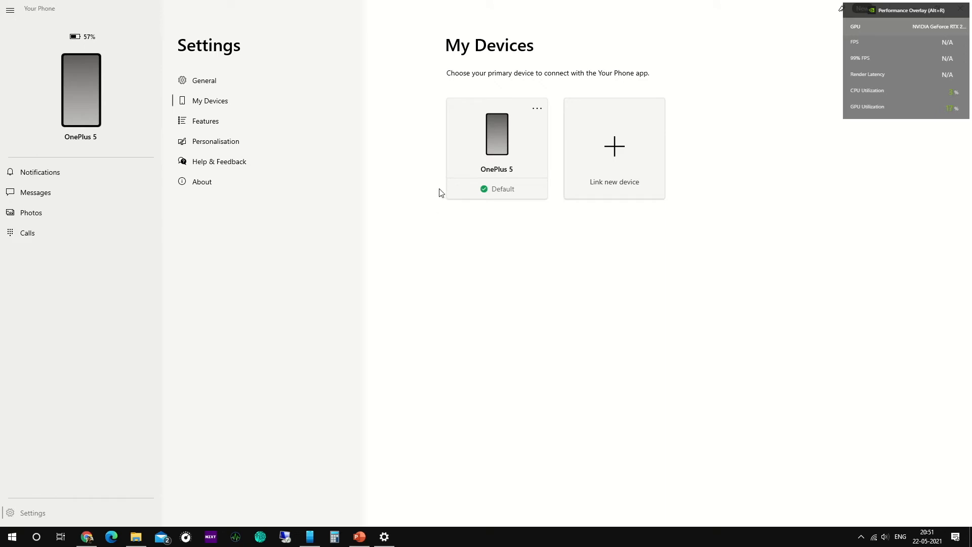
{"action": "mouse_move", "coordinate": [215, 141]}
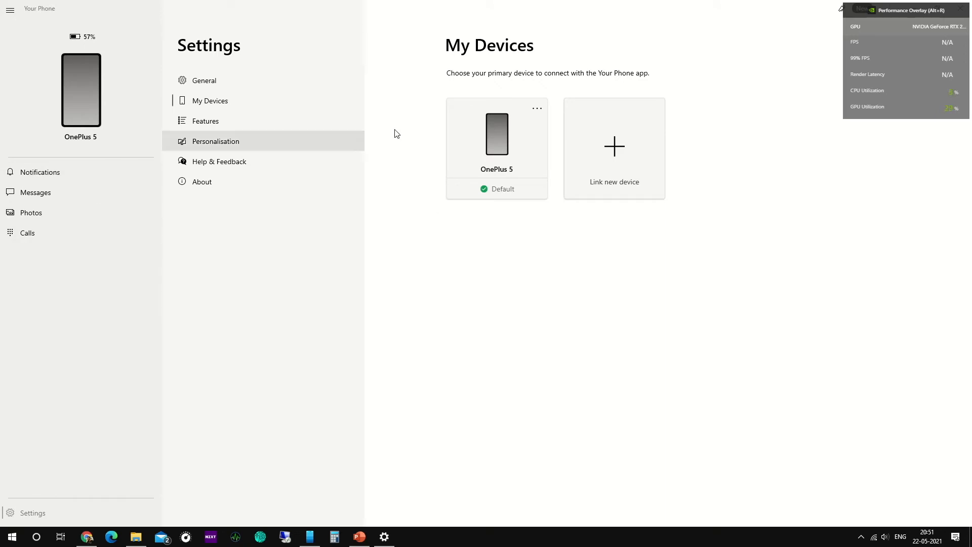
{"action": "mouse_move", "coordinate": [87, 192]}
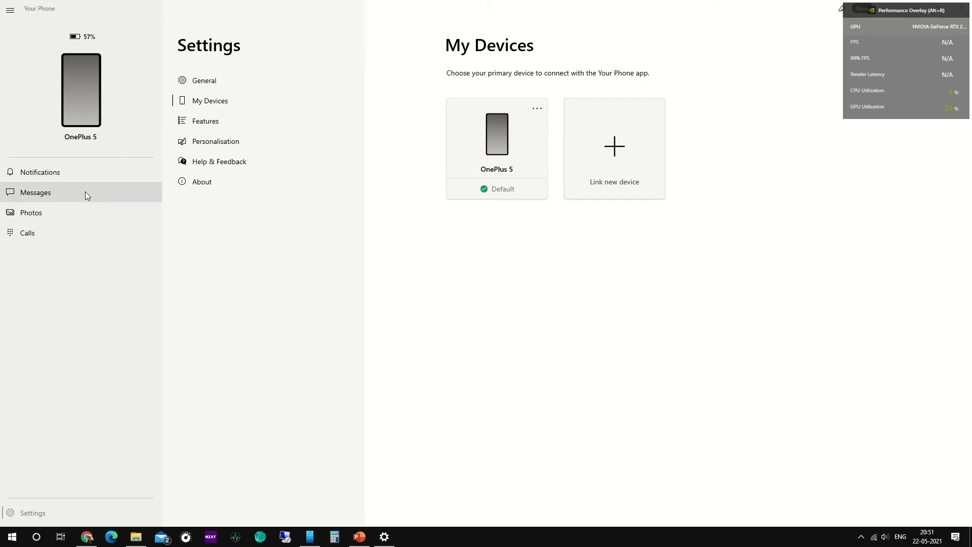
{"action": "mouse_move", "coordinate": [67, 248]}
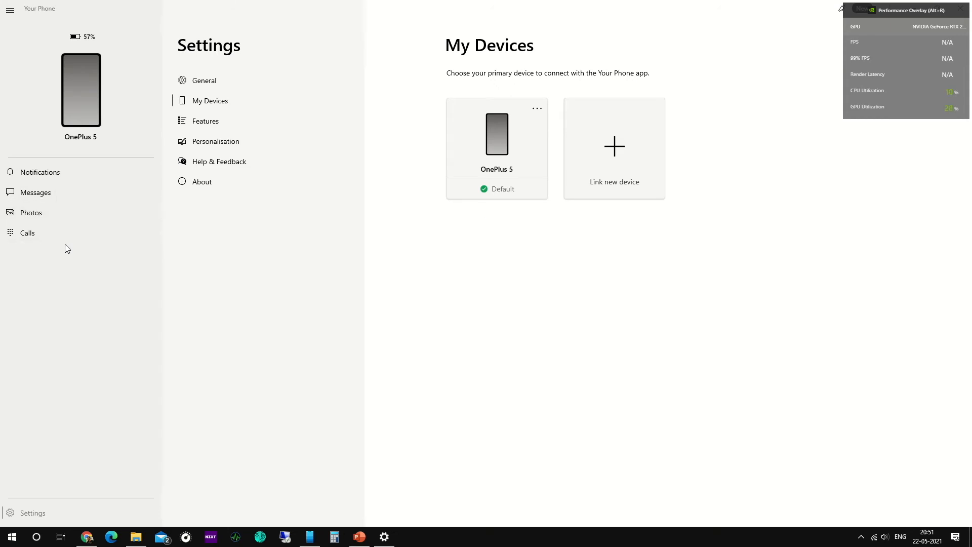
{"action": "mouse_move", "coordinate": [70, 200]}
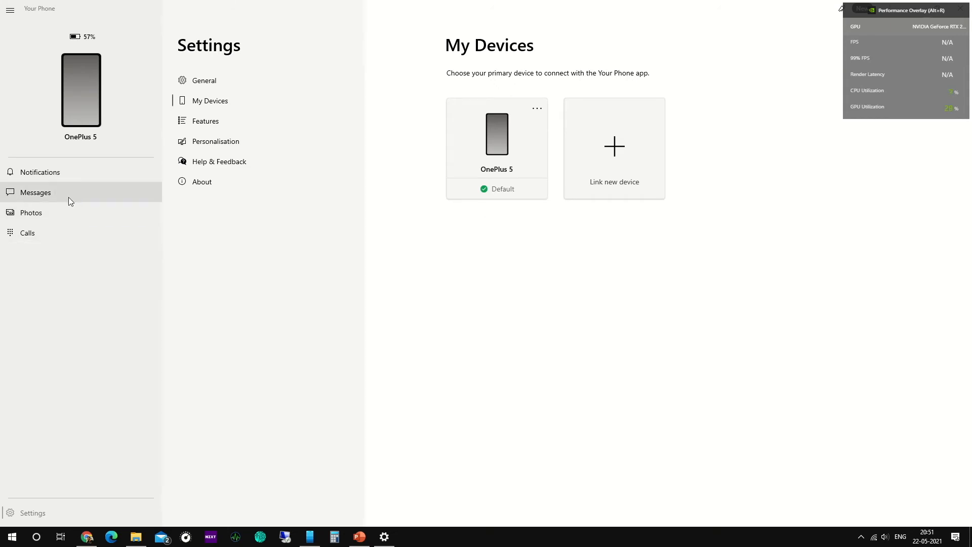
{"action": "mouse_move", "coordinate": [60, 215]}
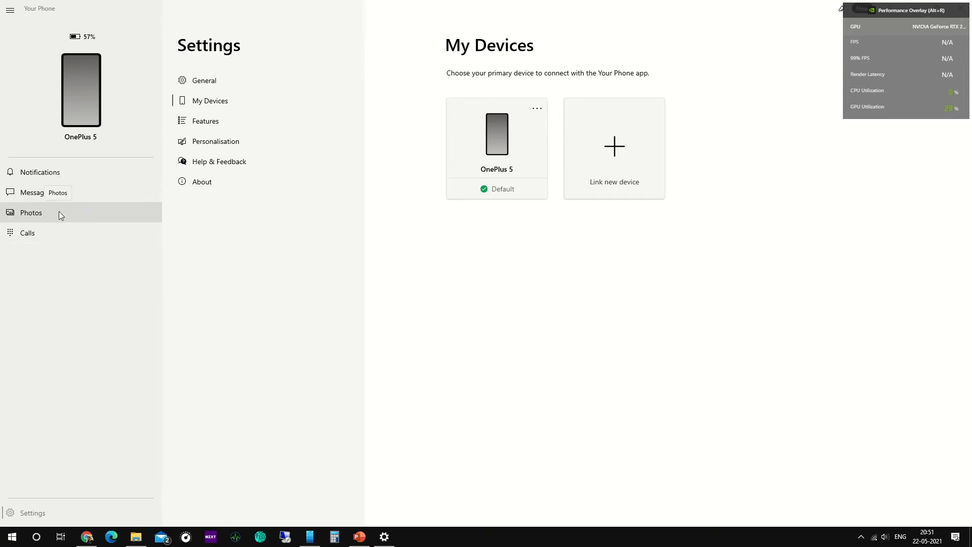
{"action": "mouse_move", "coordinate": [347, 237]}
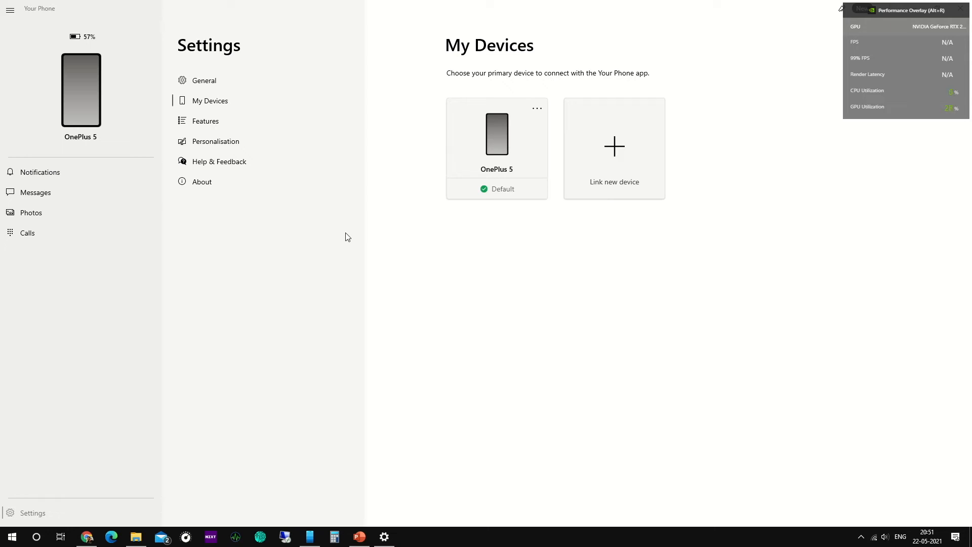
{"action": "mouse_move", "coordinate": [65, 239]}
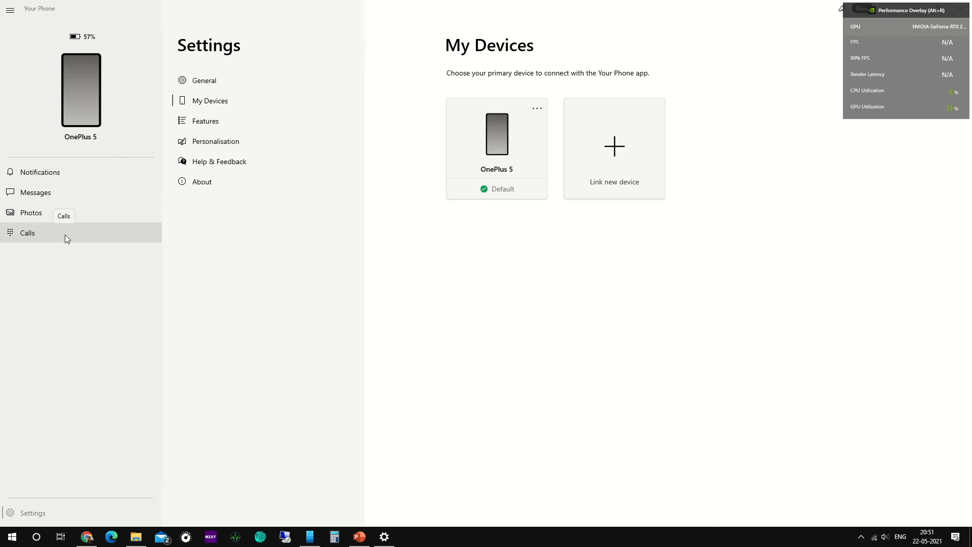
{"action": "mouse_move", "coordinate": [252, 303]}
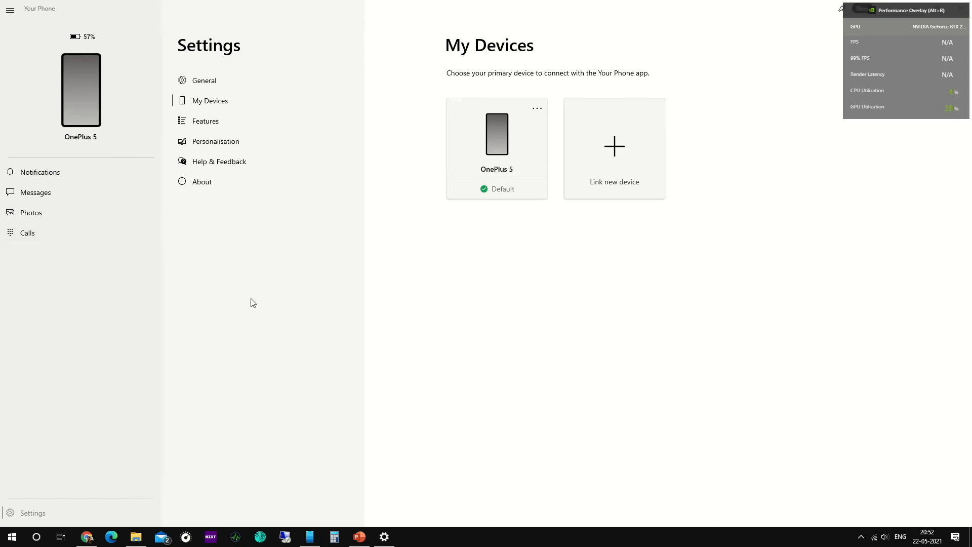
{"action": "mouse_move", "coordinate": [46, 213]}
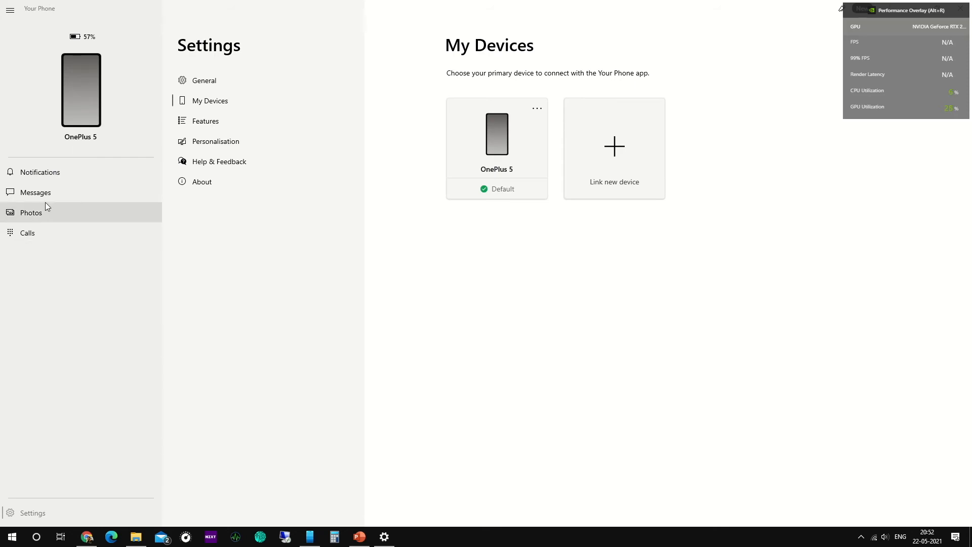
{"action": "mouse_move", "coordinate": [52, 233]}
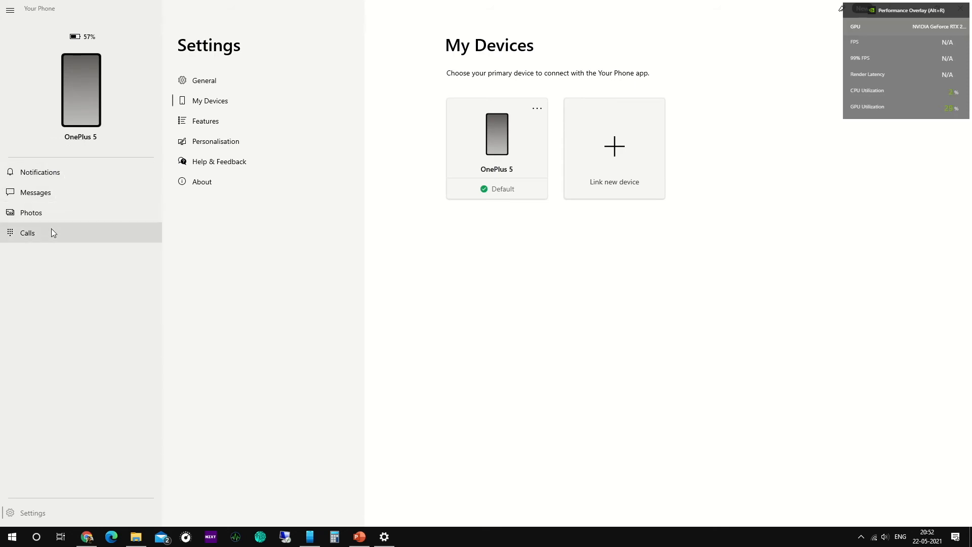
{"action": "mouse_move", "coordinate": [73, 248]}
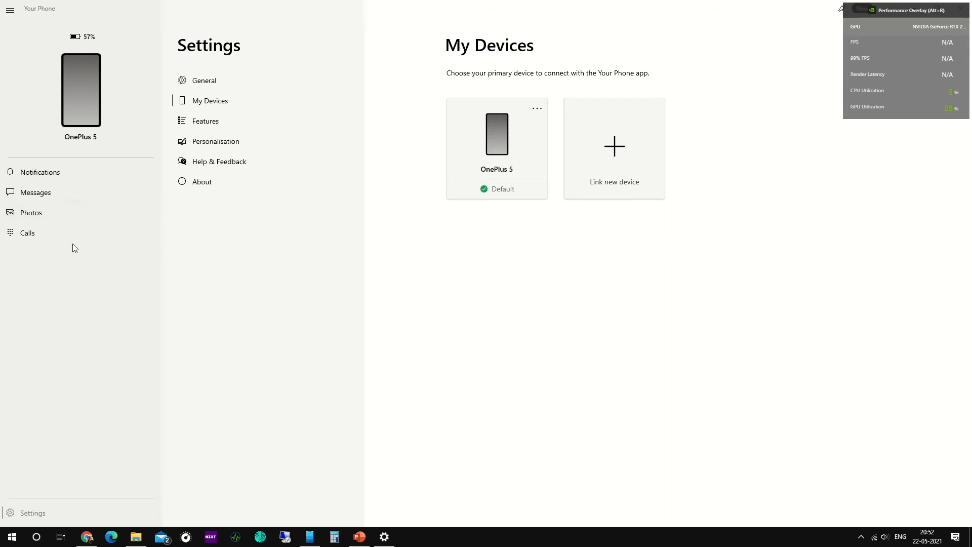
{"action": "mouse_move", "coordinate": [63, 212]}
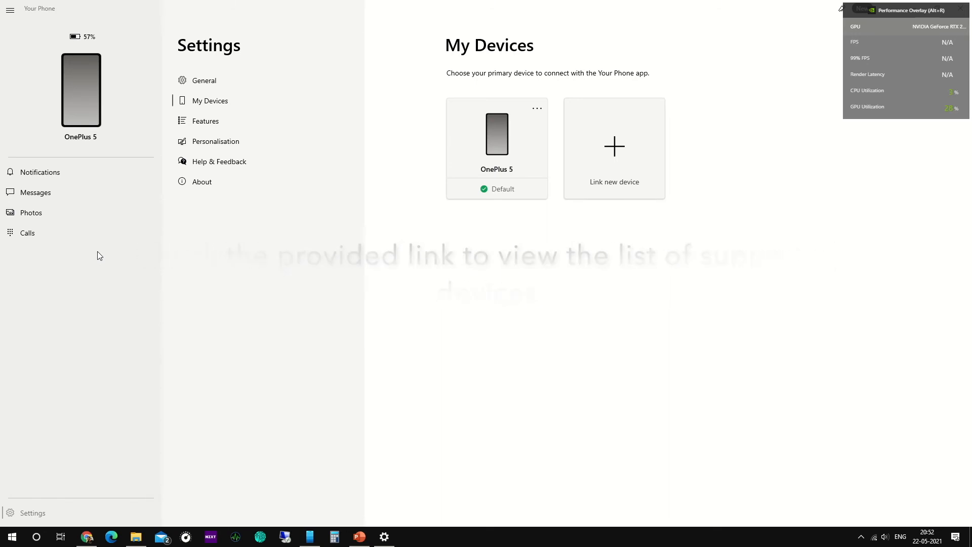
{"action": "left_click", "coordinate": [613, 148]}
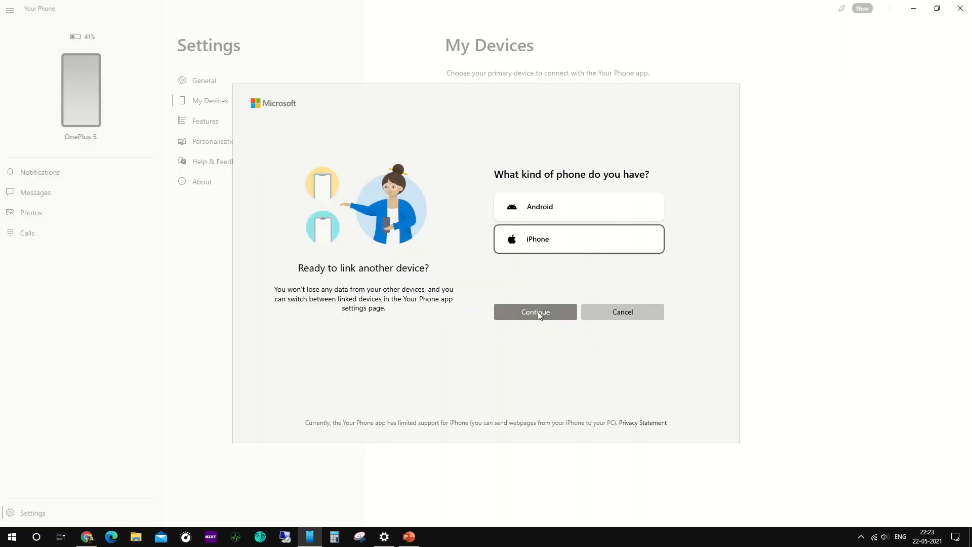
Link a new device as iPhone and confirm Microsoft Edge is installed on it
{"action": "left_click", "coordinate": [535, 312]}
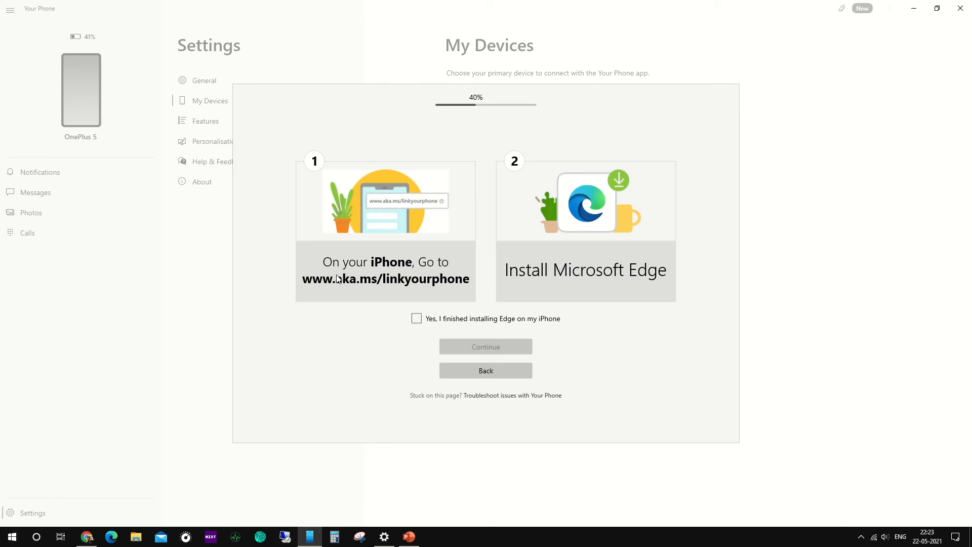
{"action": "mouse_move", "coordinate": [437, 293]}
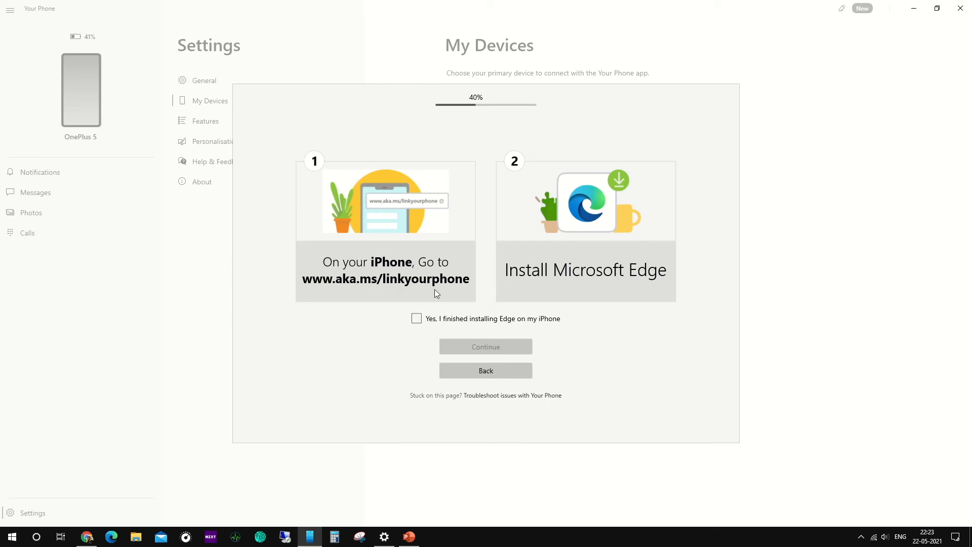
{"action": "mouse_move", "coordinate": [587, 286]}
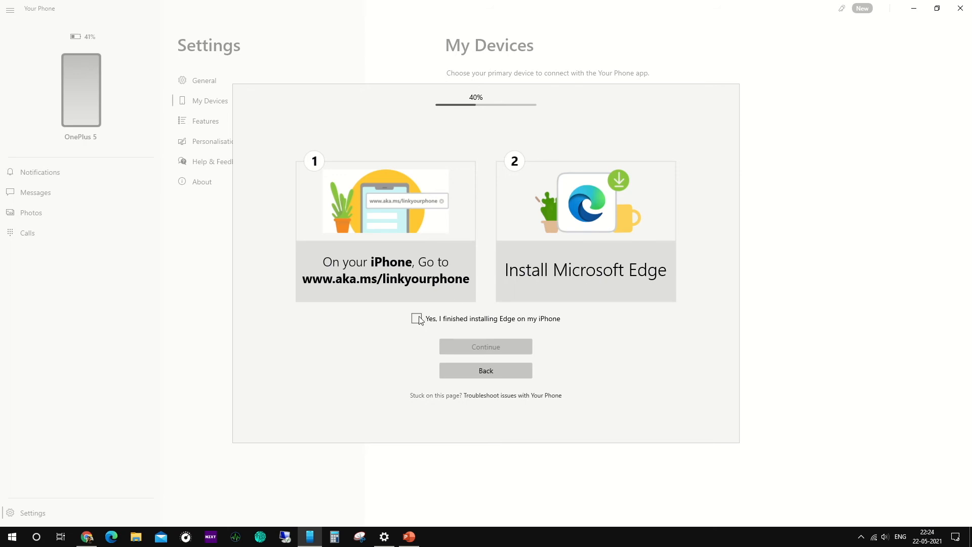
{"action": "left_click", "coordinate": [416, 318]}
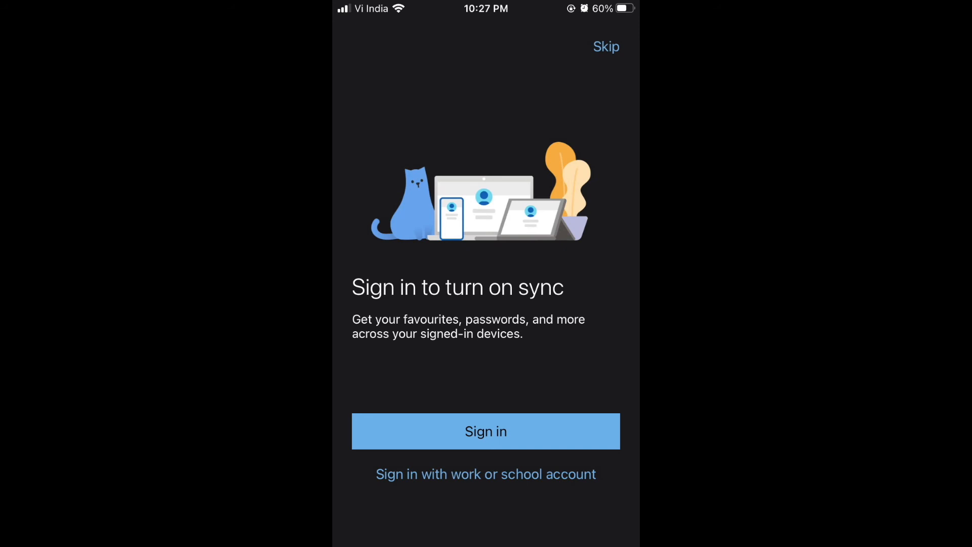
Sign in to Edge on the iPhone until the PC reports 'You're linked!'
{"action": "left_click", "coordinate": [485, 431]}
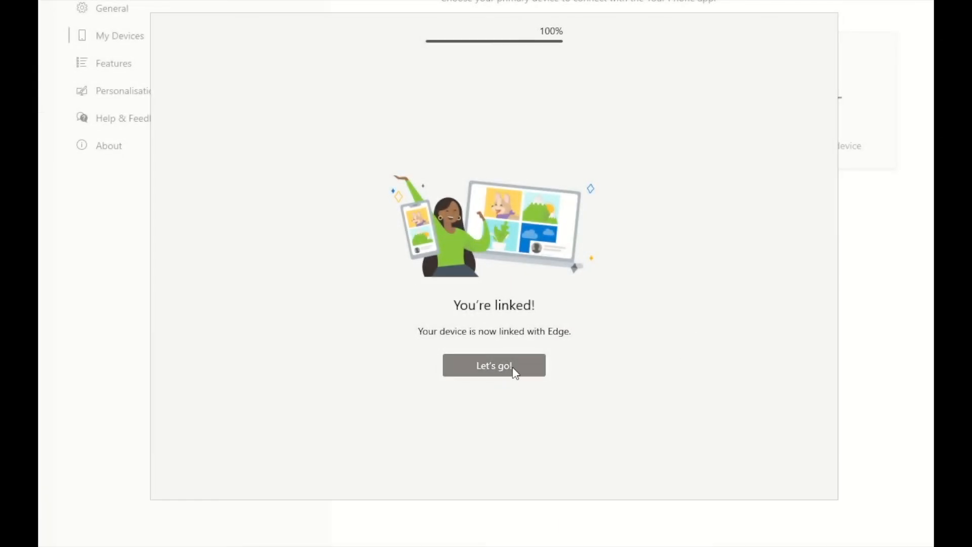
Leave the linked confirmation with Let's go! so My Devices lists the iPhone as default beside the OnePlus 5
{"action": "left_click", "coordinate": [493, 366]}
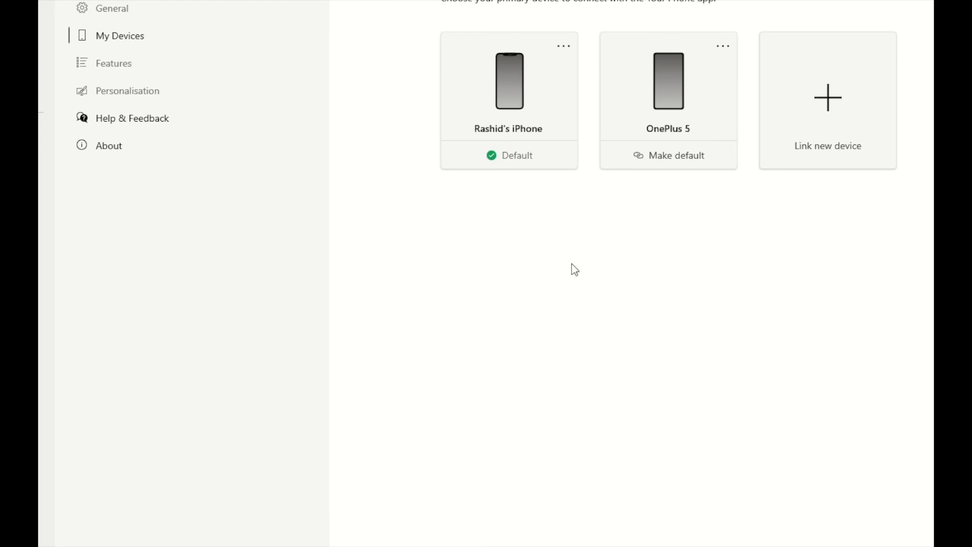
{"action": "mouse_move", "coordinate": [519, 100]}
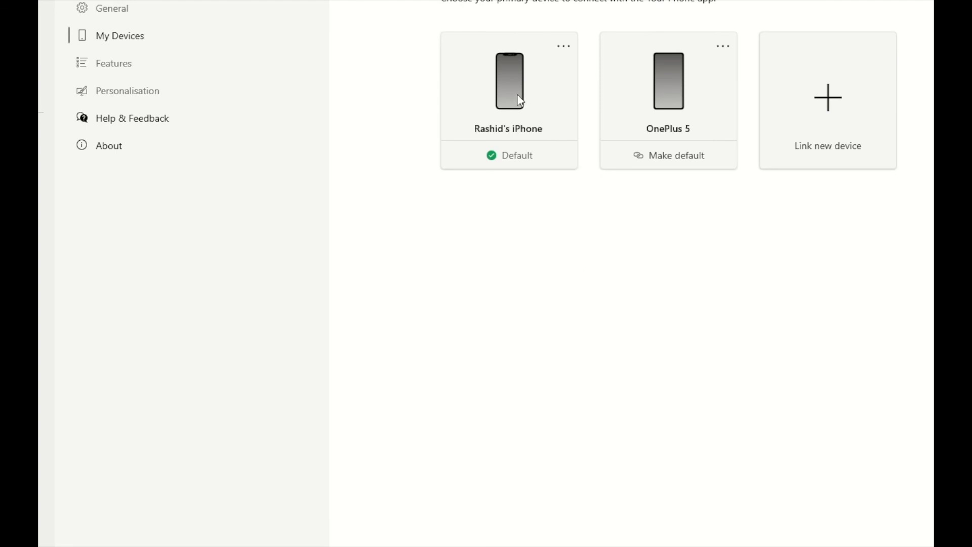
{"action": "mouse_move", "coordinate": [513, 89]}
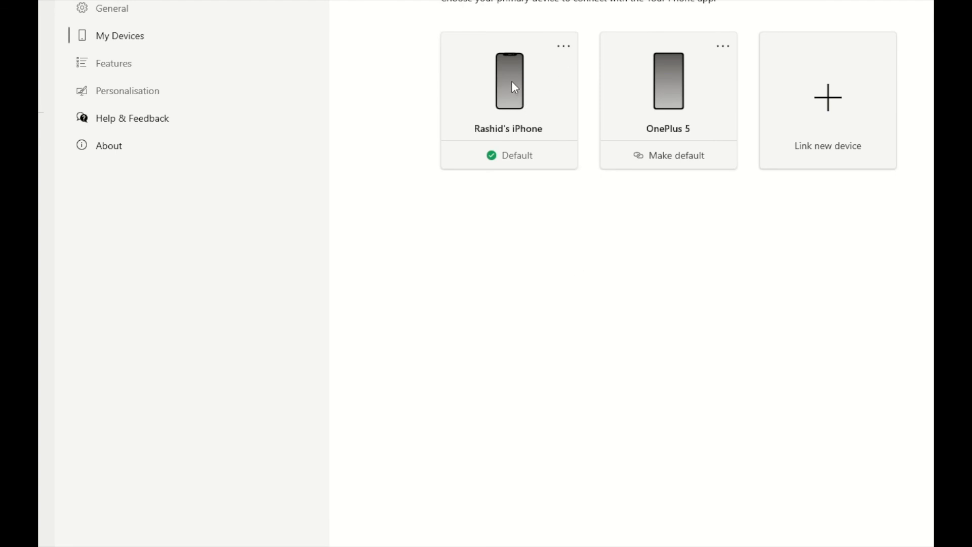